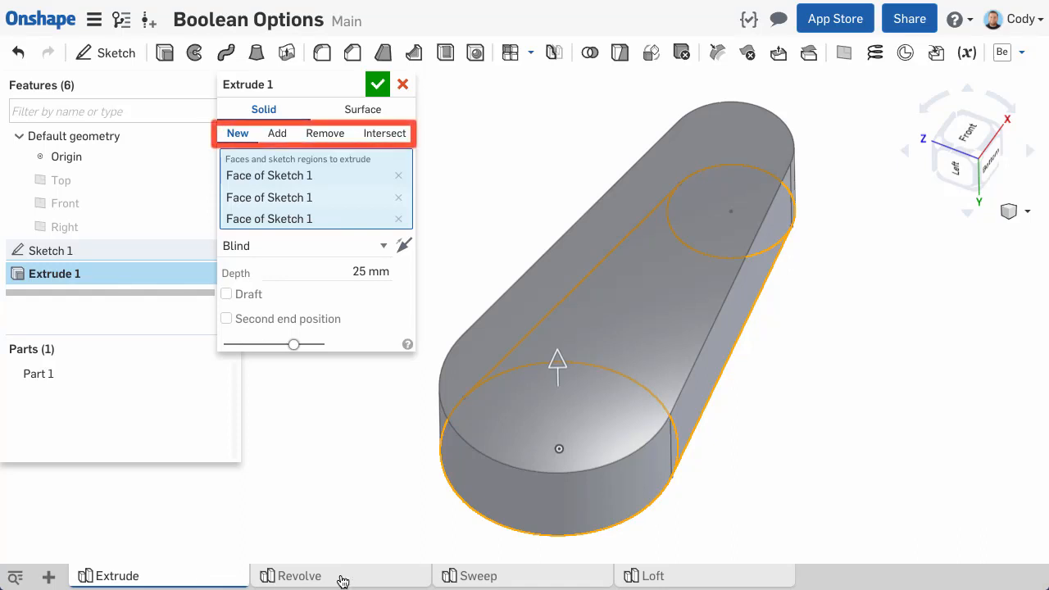
Step: Show the Revolve, Sweep and Loft part studios with their New/Add/Remove/Intersect options
left_click(299, 576)
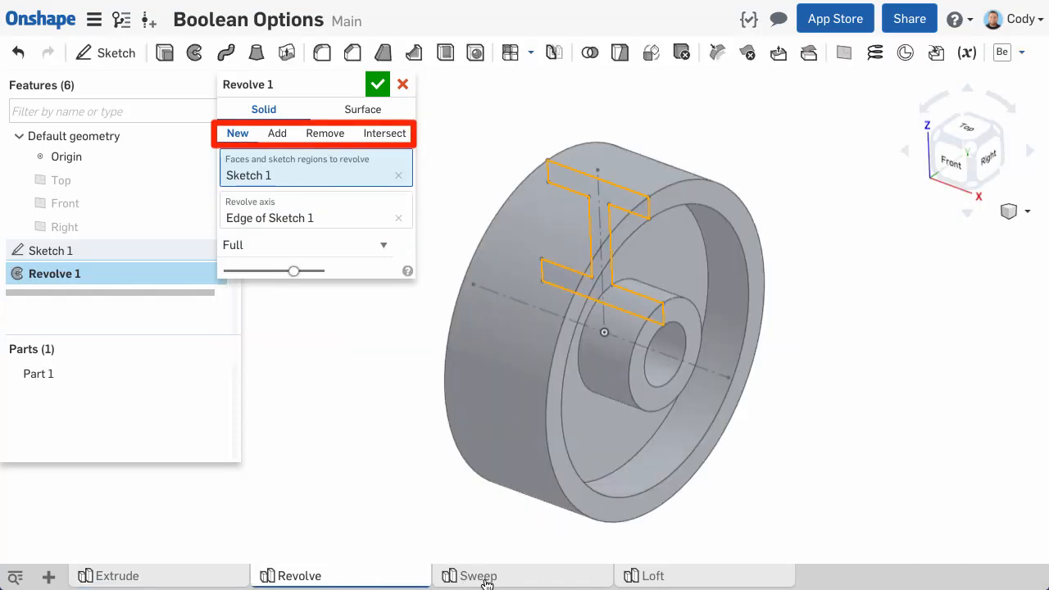
left_click(478, 576)
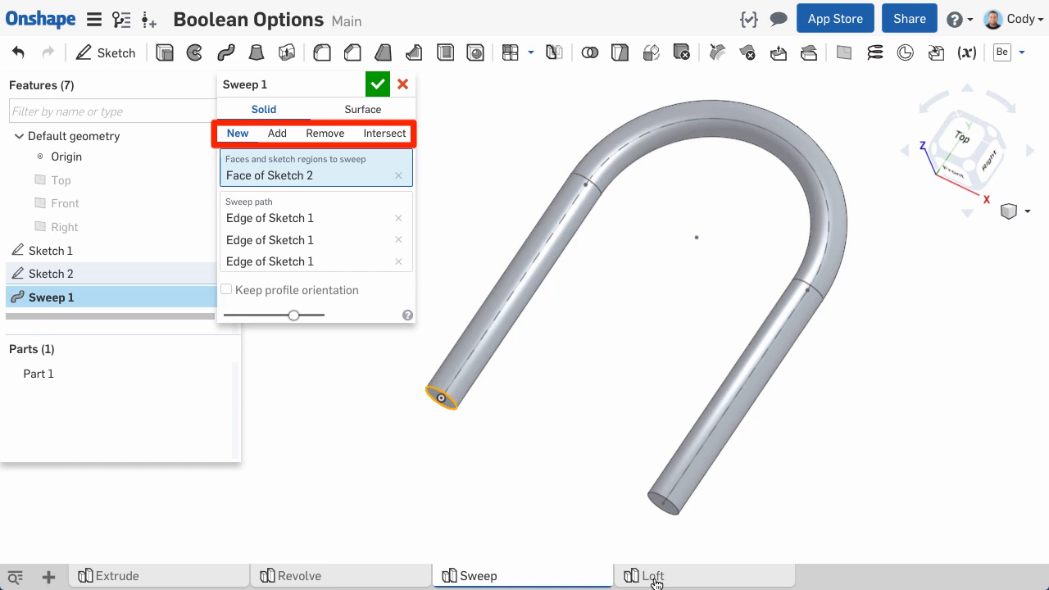
left_click(652, 575)
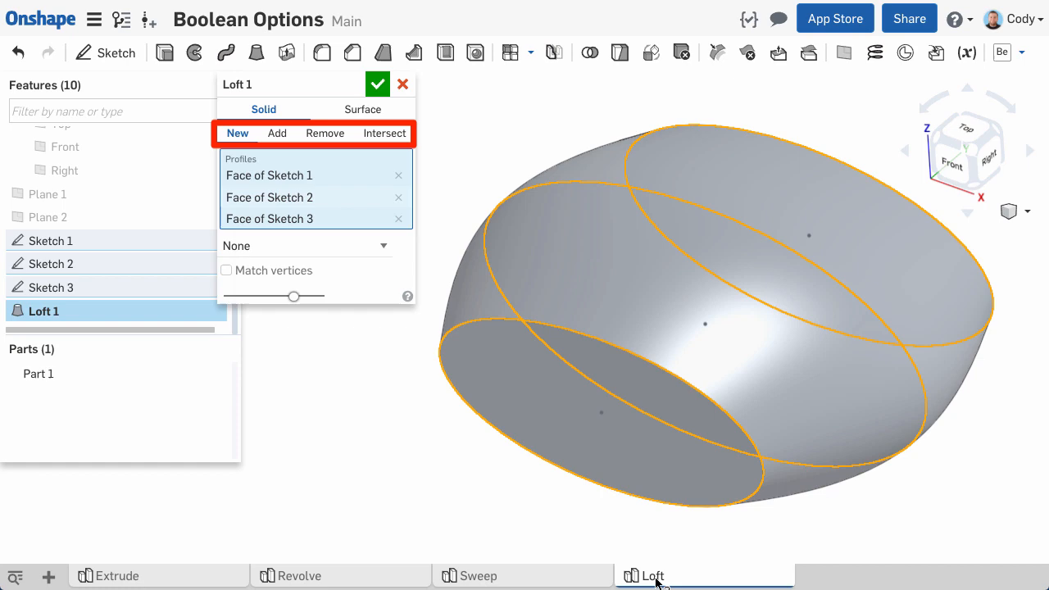
Step: Open the Cantilever clamp document showing Extrude 12 as a 2 mm blind extrude
left_click(109, 575)
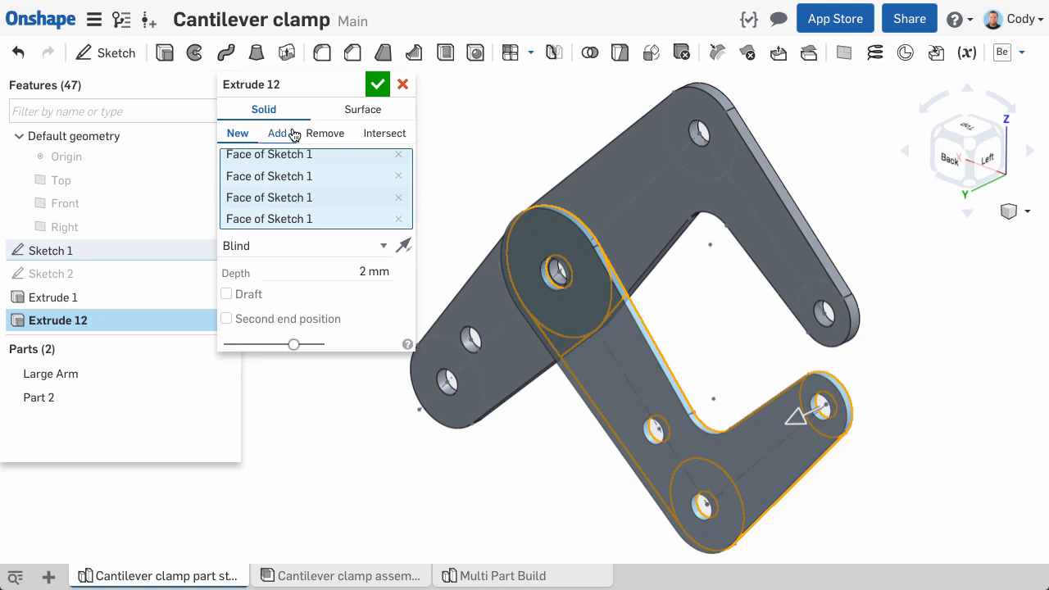
Step: Close Extrude 12 and orbit the clamp to view Part 2 crossing the Large Arm
left_click(376, 84)
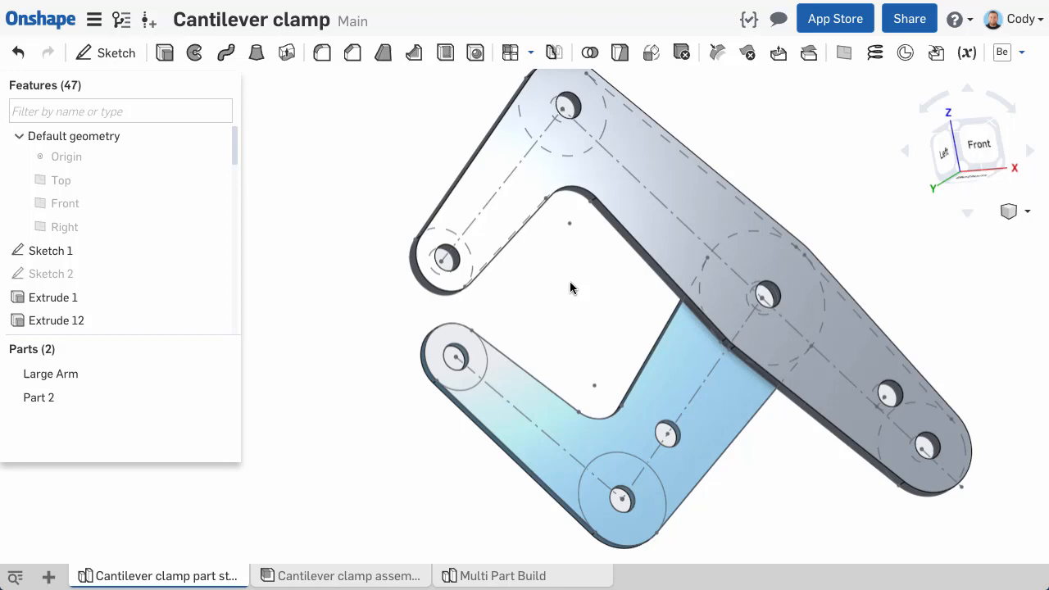
left_click_drag(574, 287, 684, 294)
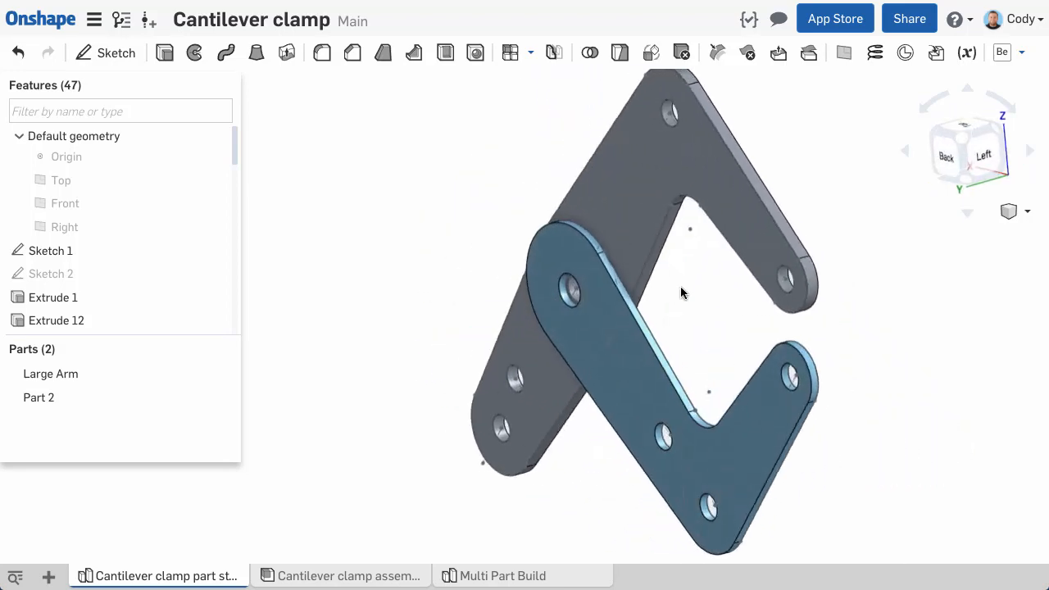
left_click_drag(684, 293, 701, 303)
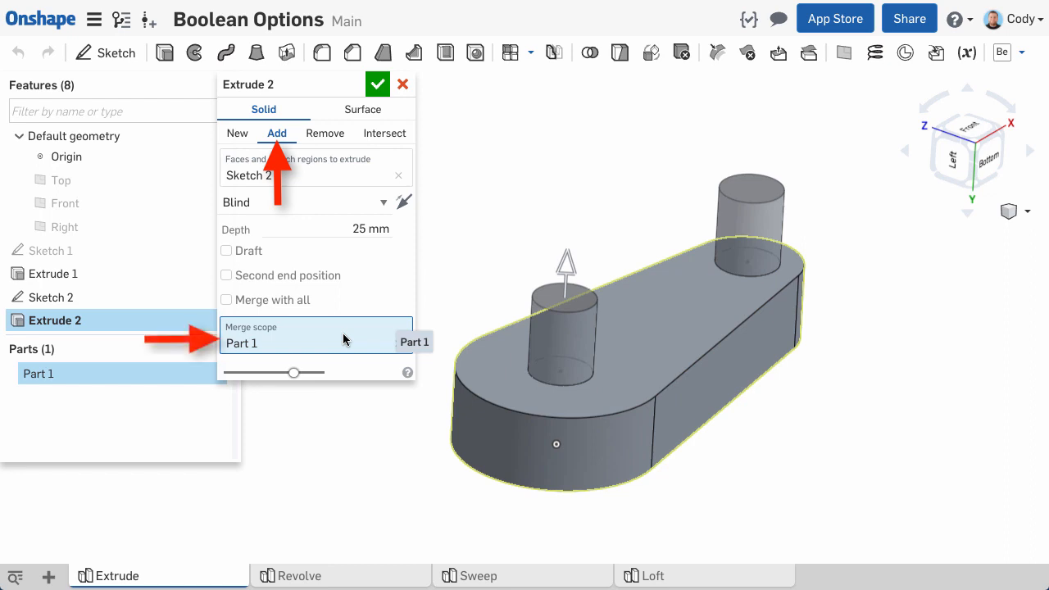
mouse_move(361, 334)
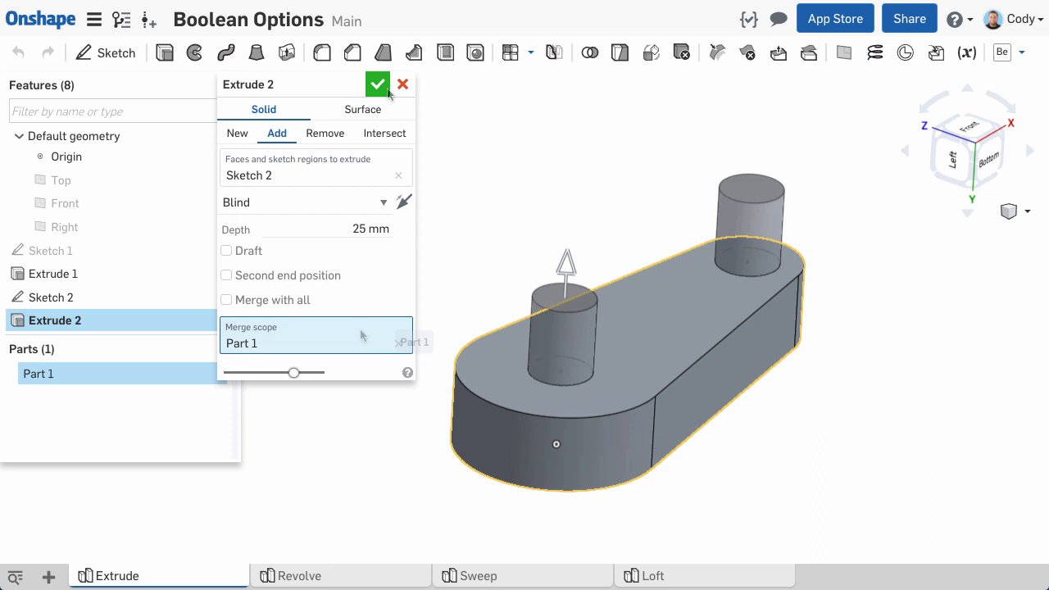
Step: Accept Extrude 2 as Add, merging both cylinders into Part 1
left_click(377, 84)
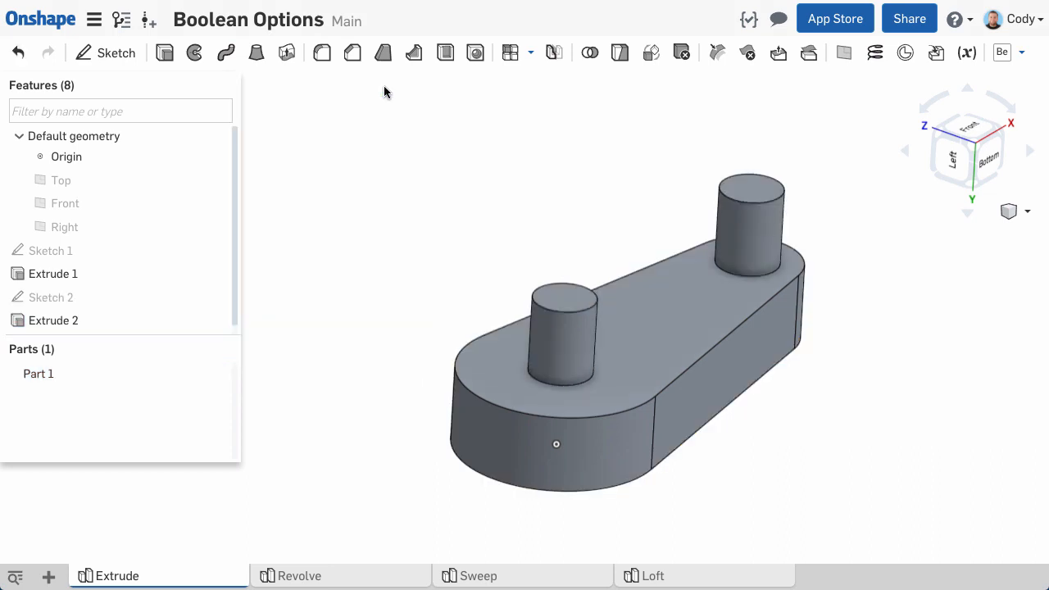
Step: Change Extrude 2 to a Remove cut scoped to both Part 1 and Part 2
left_click(53, 310)
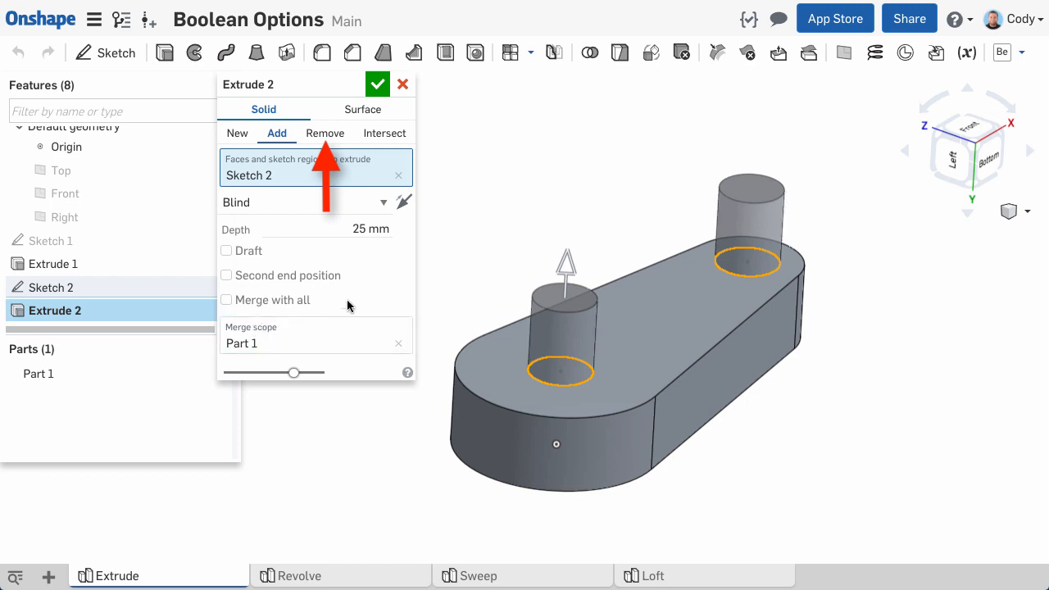
left_click(325, 133)
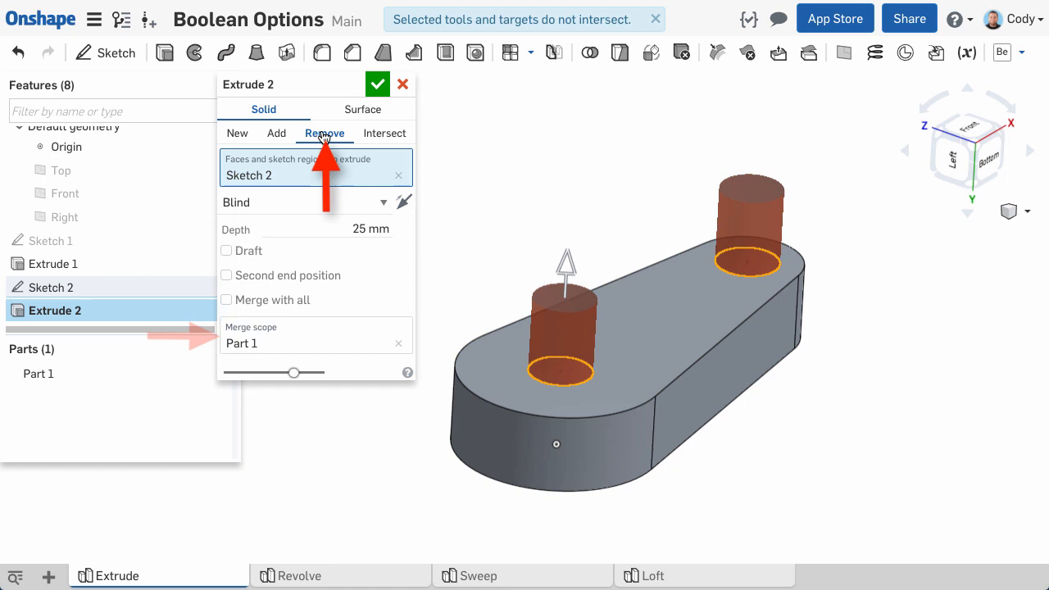
left_click(403, 202)
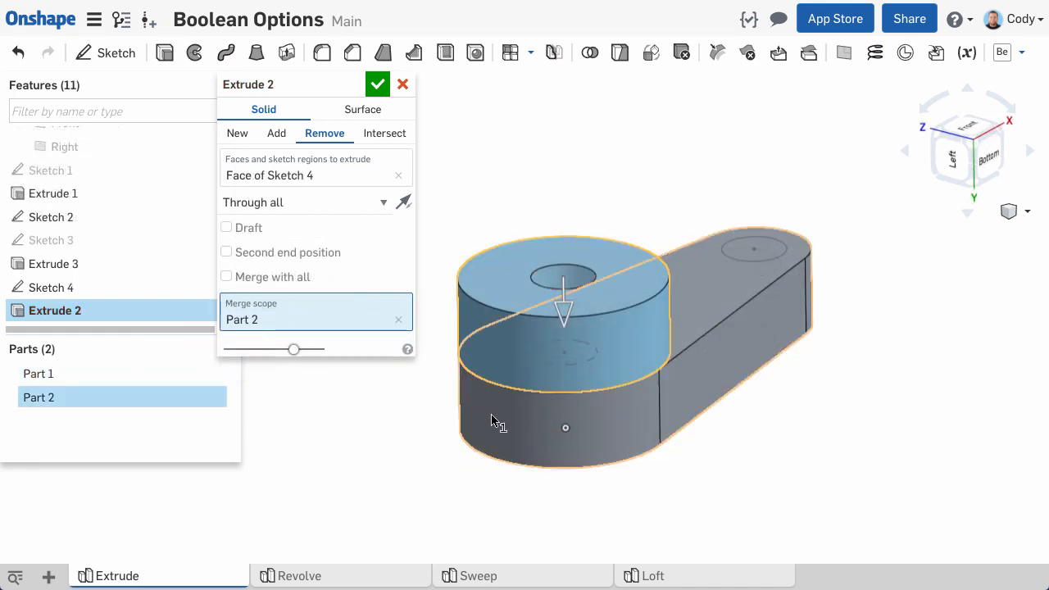
left_click(38, 374)
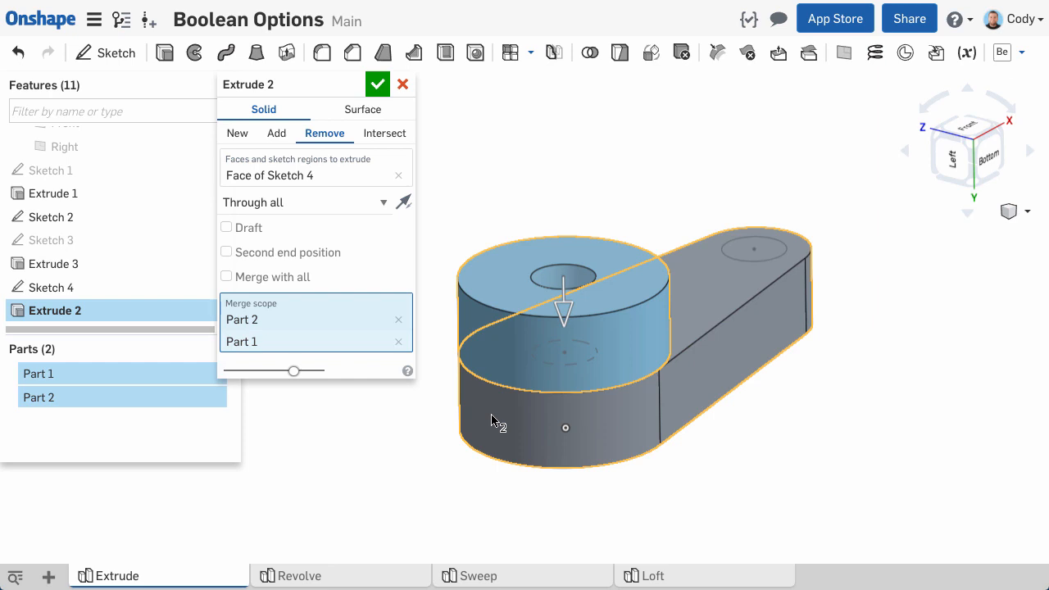
left_click(377, 83)
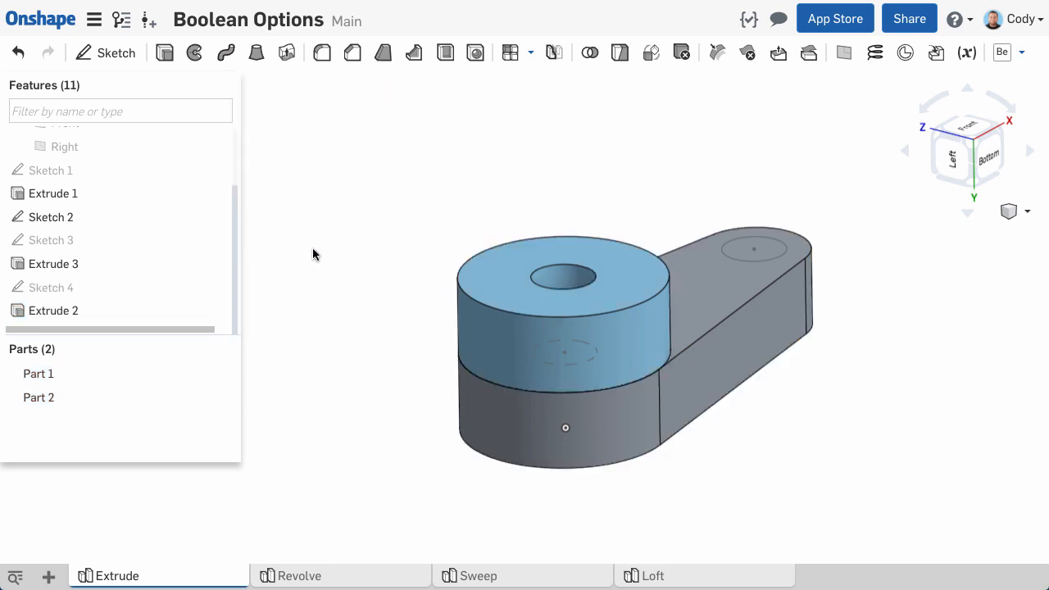
Step: Switch Extrude 2 to Intersect, keeping only the overlapping volume
left_click(216, 398)
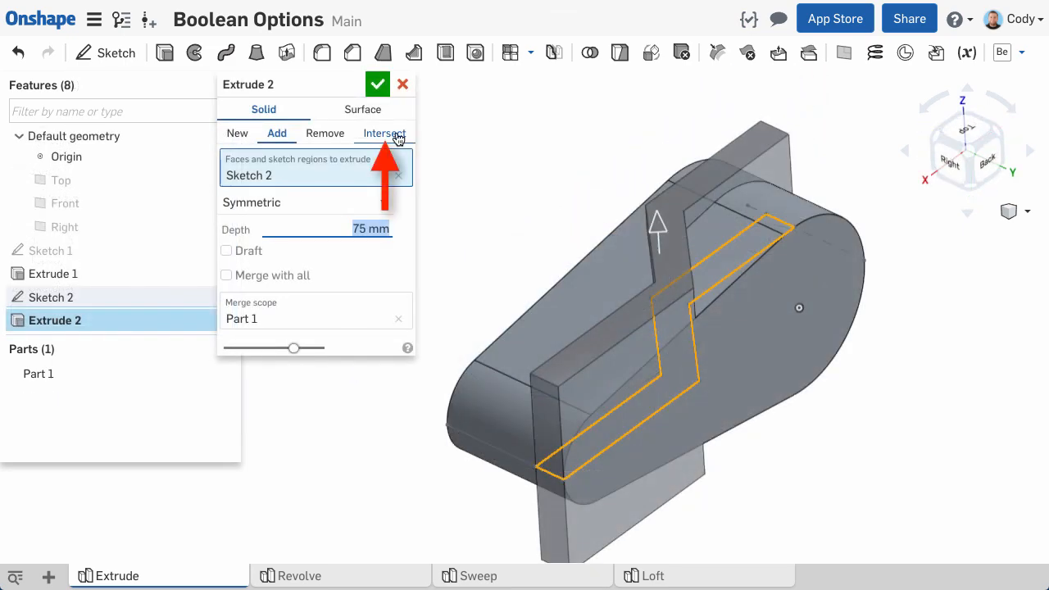
left_click(384, 133)
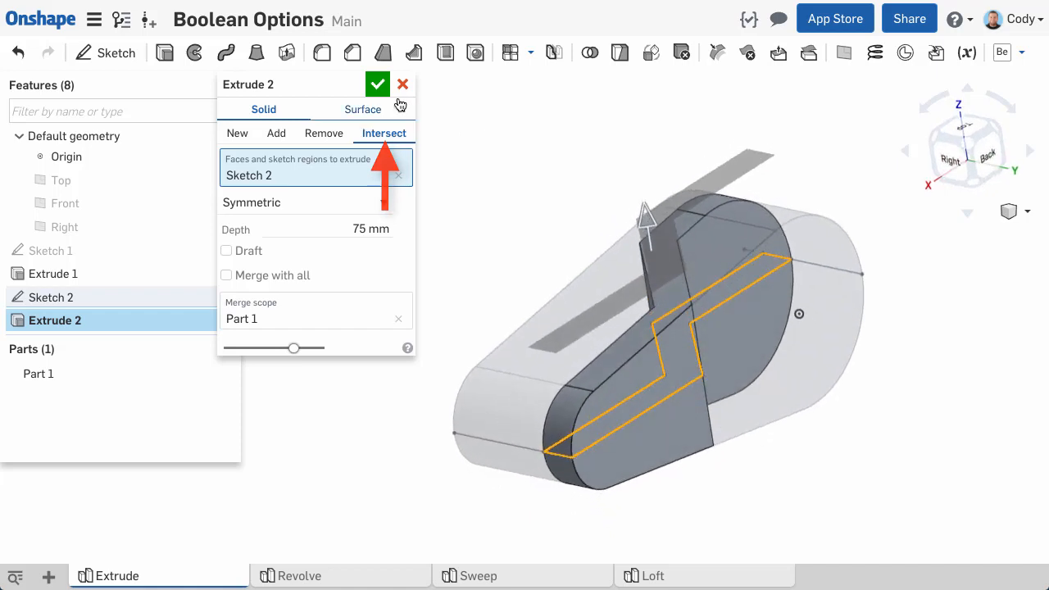
left_click(377, 83)
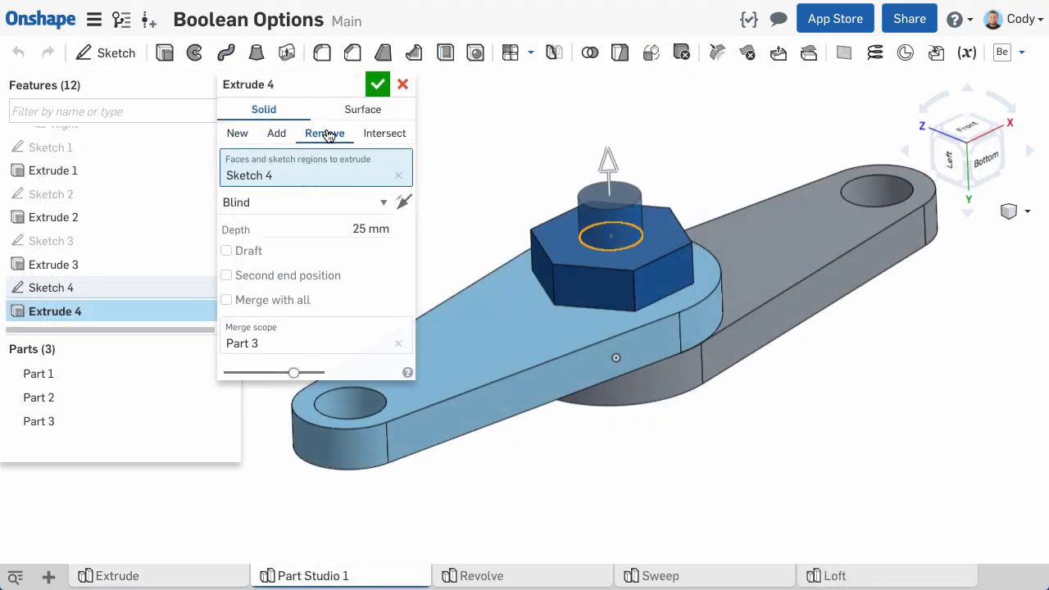
Step: Make Extrude 4 a Remove cut with Merge with all, affecting every part
left_click(304, 202)
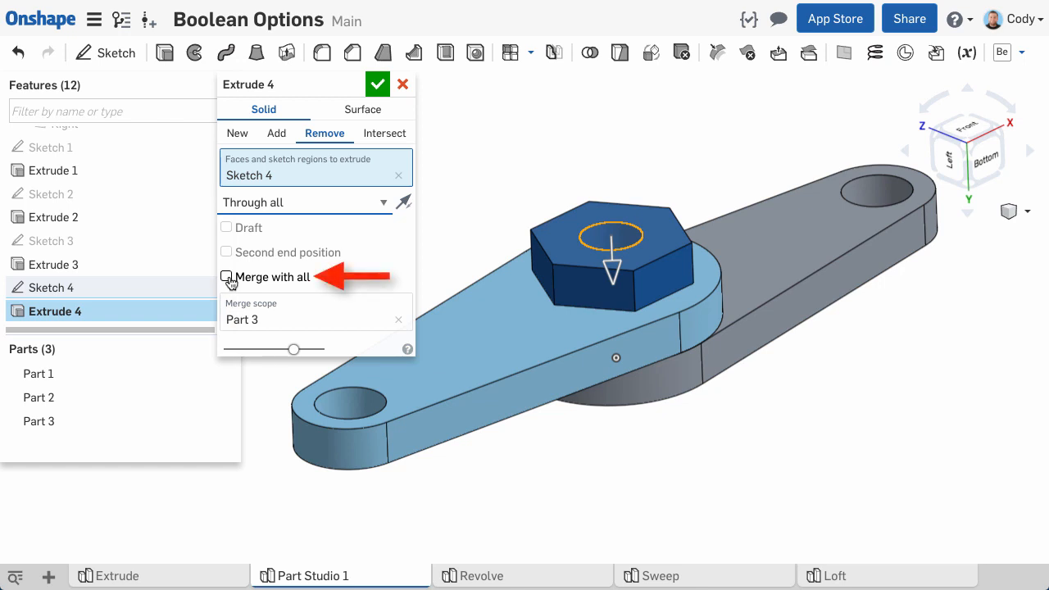
left_click(227, 278)
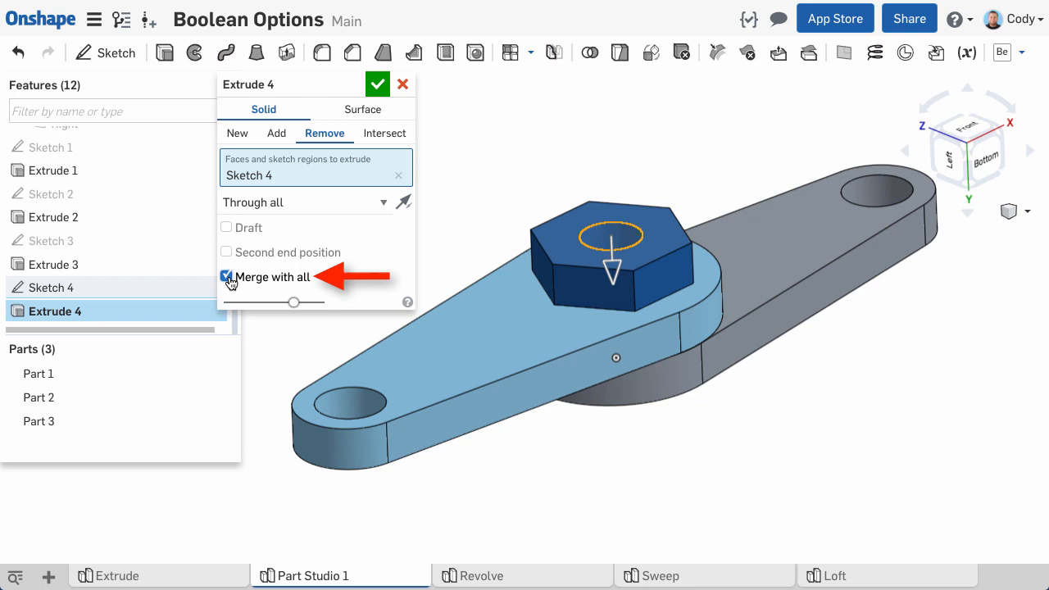
left_click(376, 84)
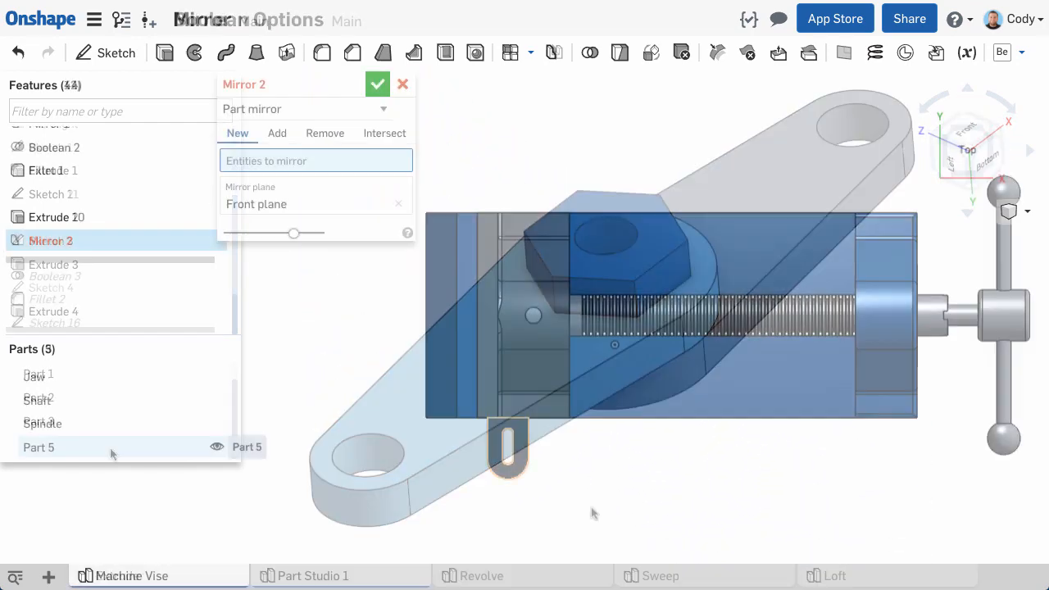
Step: Mirror Part 5 in Mirror 2 and set its boolean to Add
left_click(39, 446)
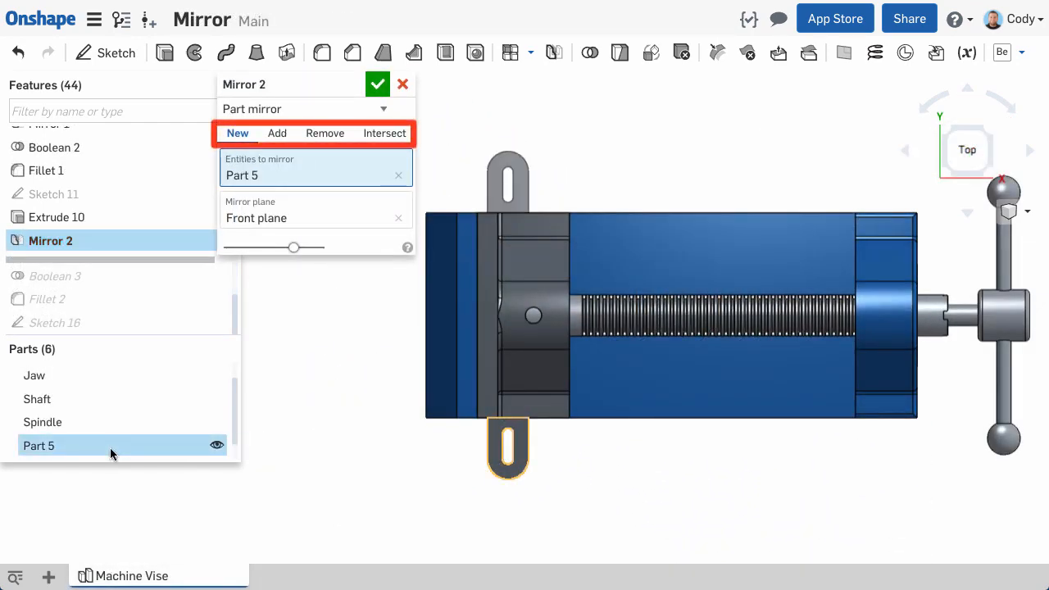
left_click(277, 133)
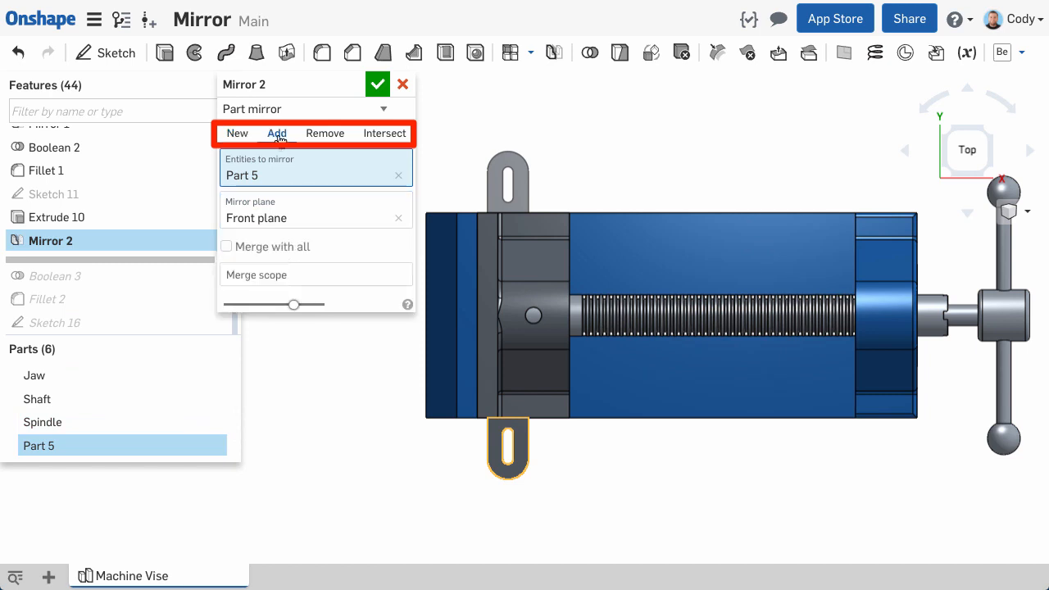